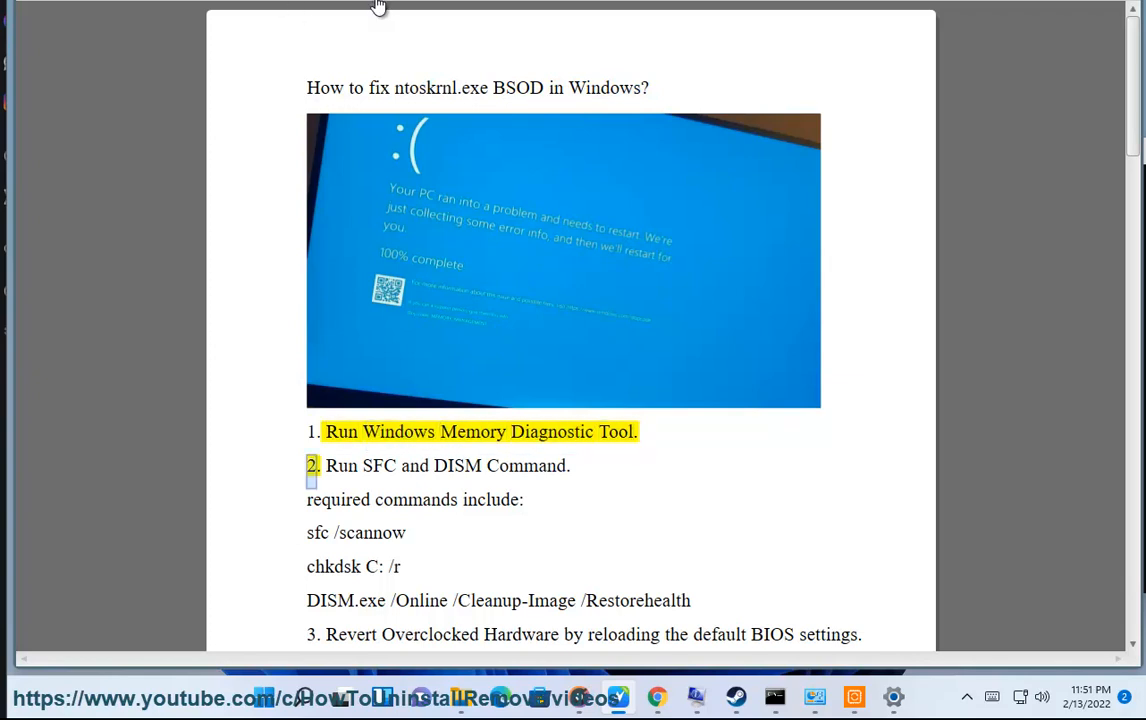
Launch Windows Memory Diagnostic from search and dismiss its restart prompt without rebooting
type("DIA")
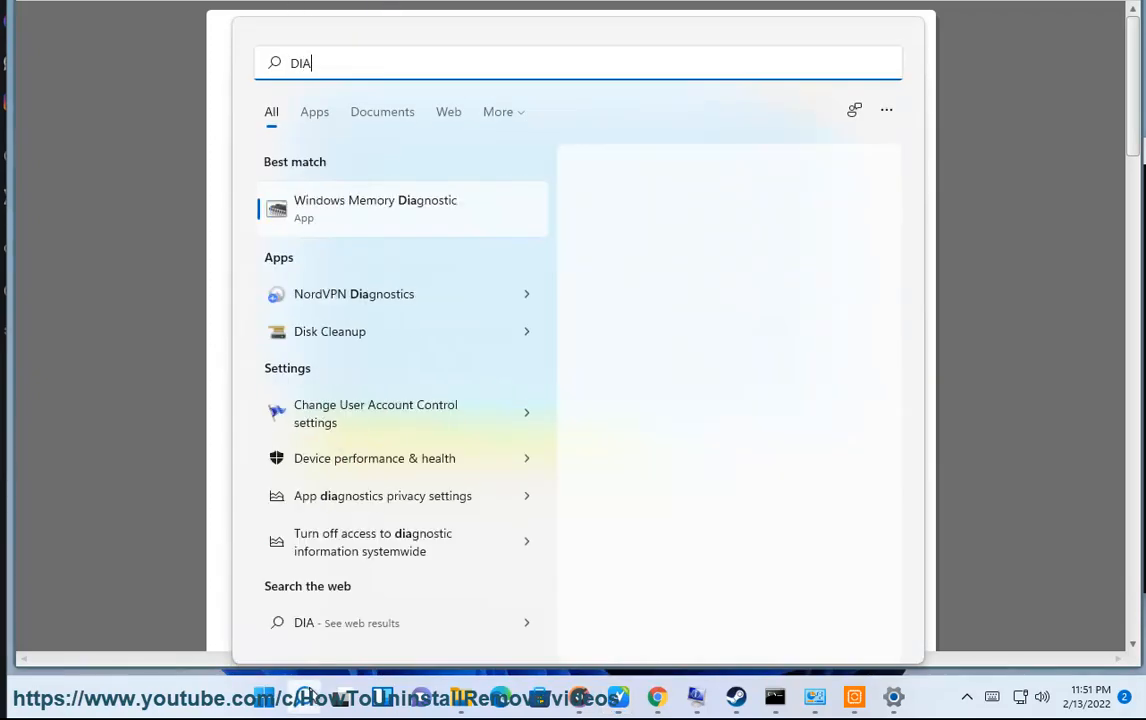
left_click(376, 208)
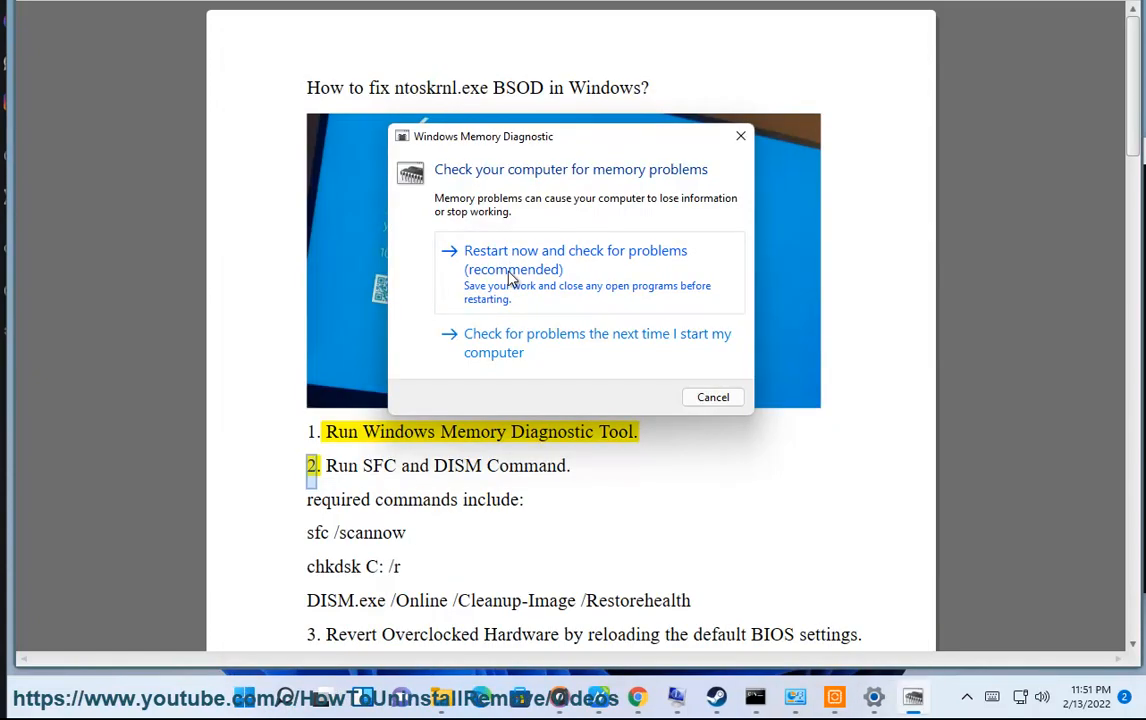
left_click(712, 396)
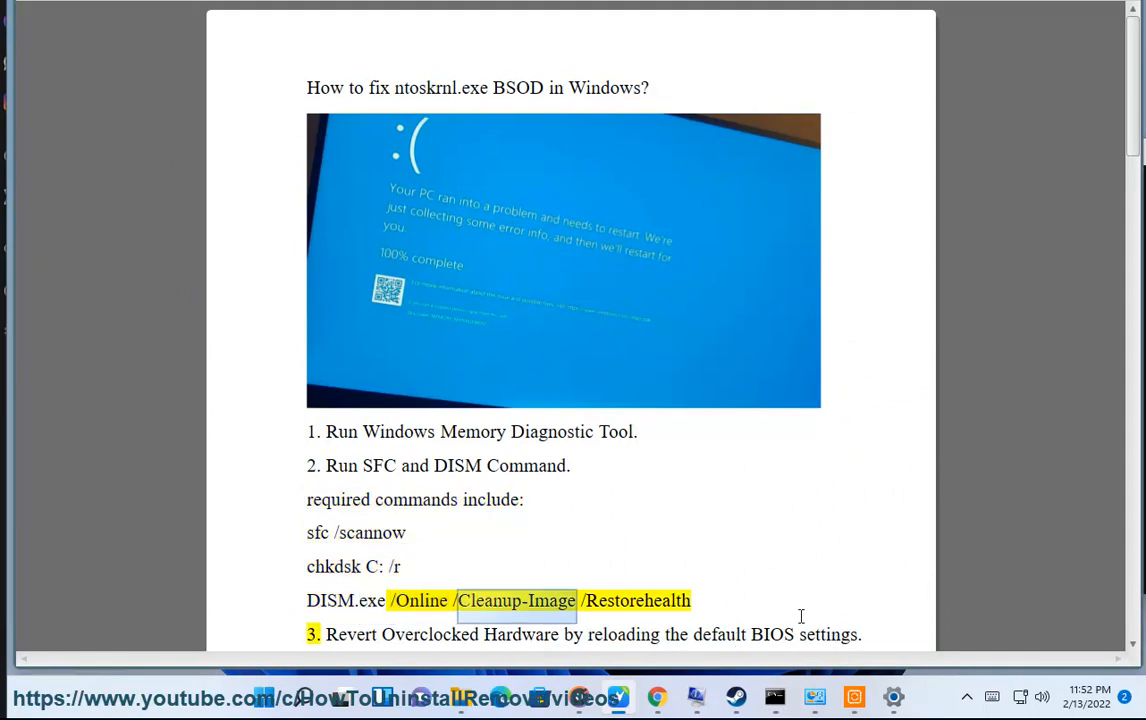
Move down the checklist and run a web search on how to enter BIOS
scroll("down", 3)
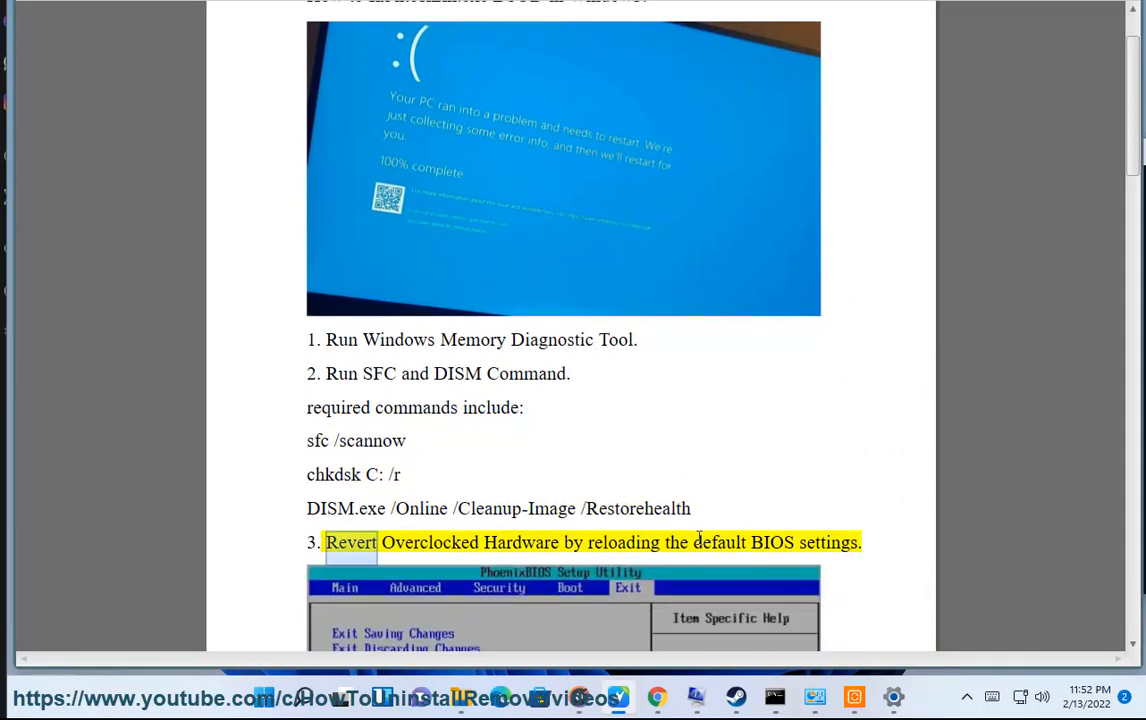
scroll("down", 3)
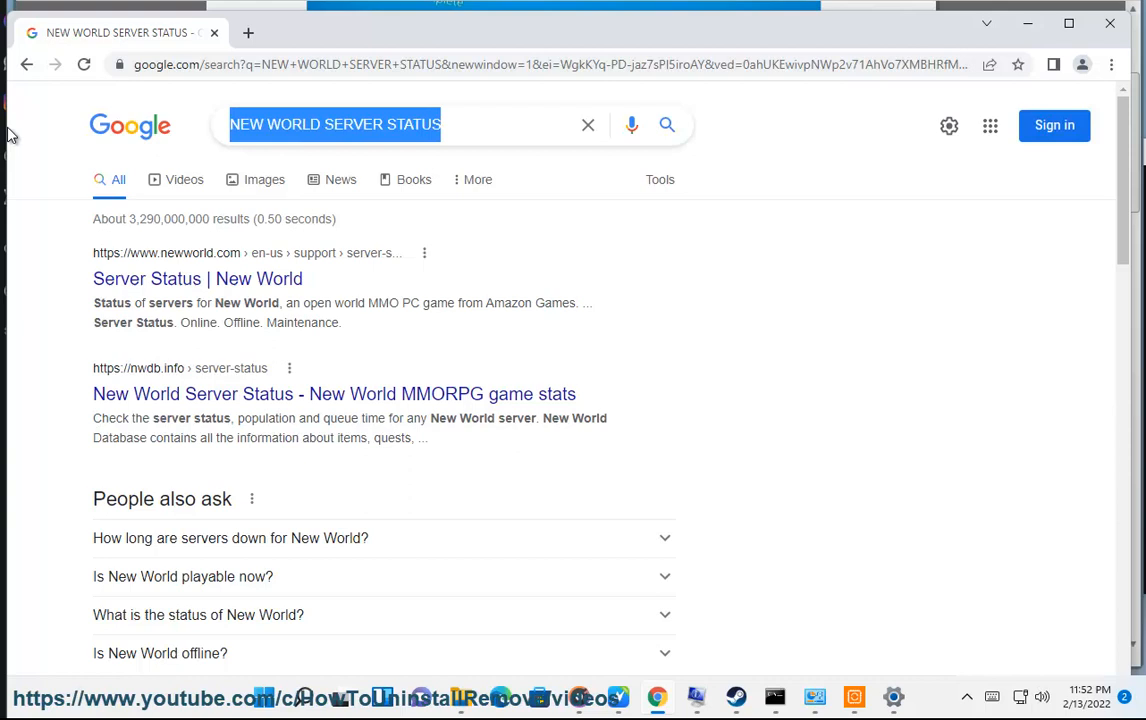
type("ENTER B")
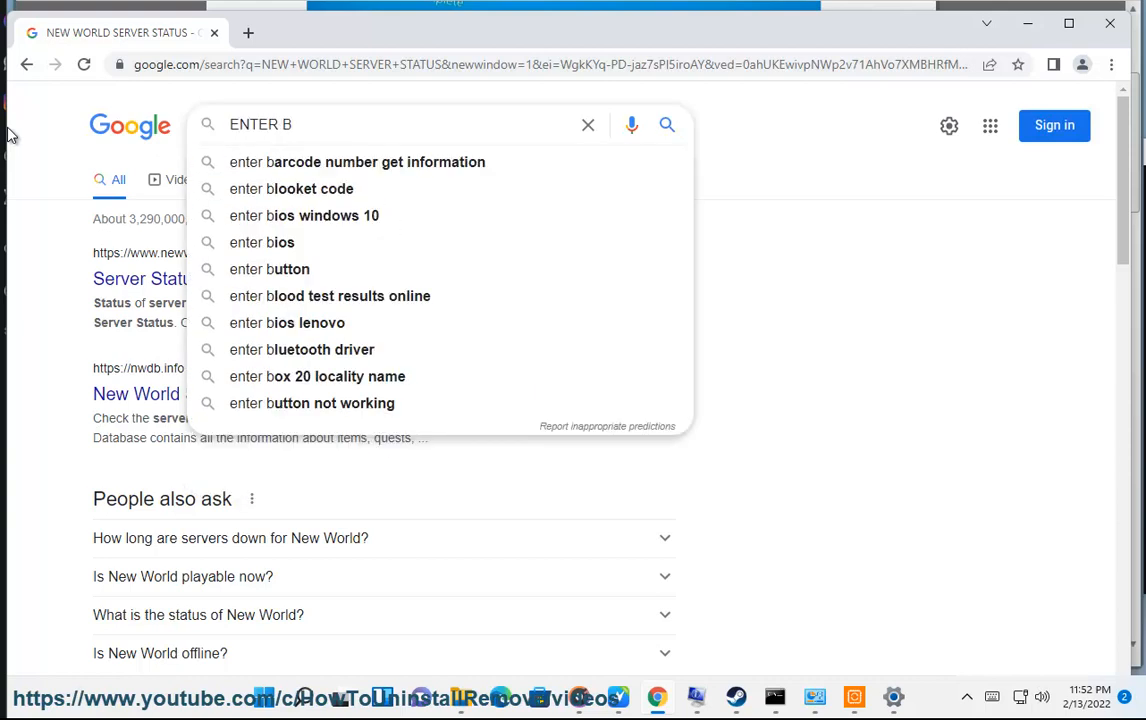
left_click(262, 242)
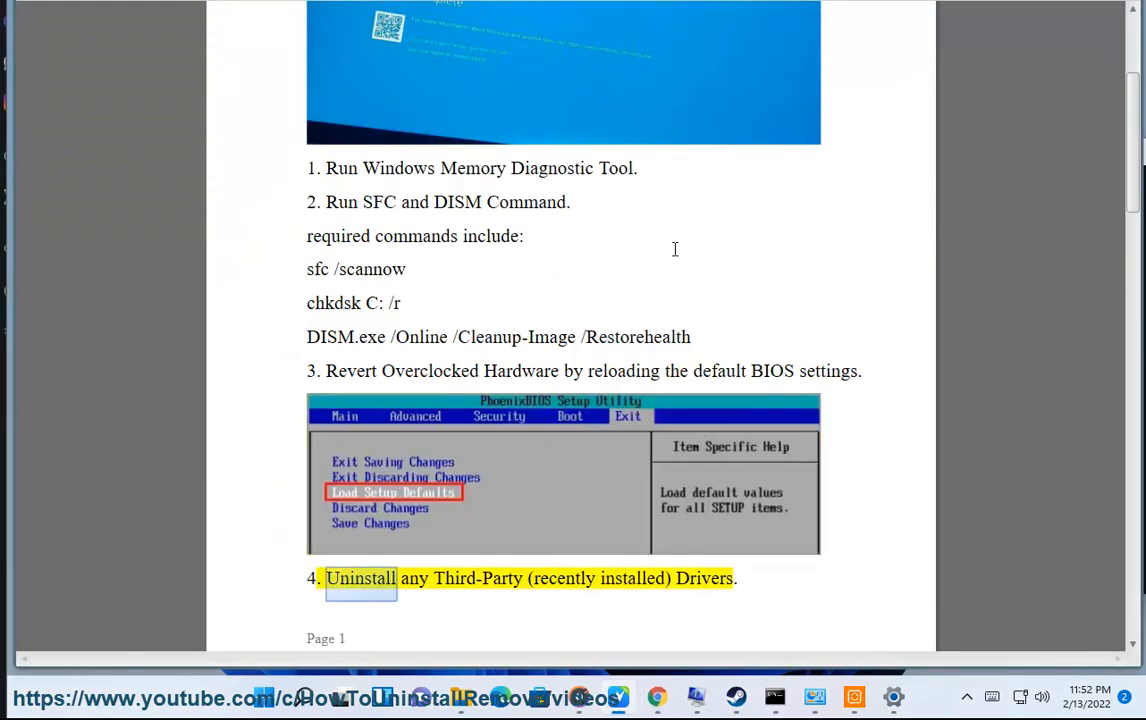
Highlight 'installed' in step 4 of the checklist and go to the Windows Update section of Settings
double_click(632, 578)
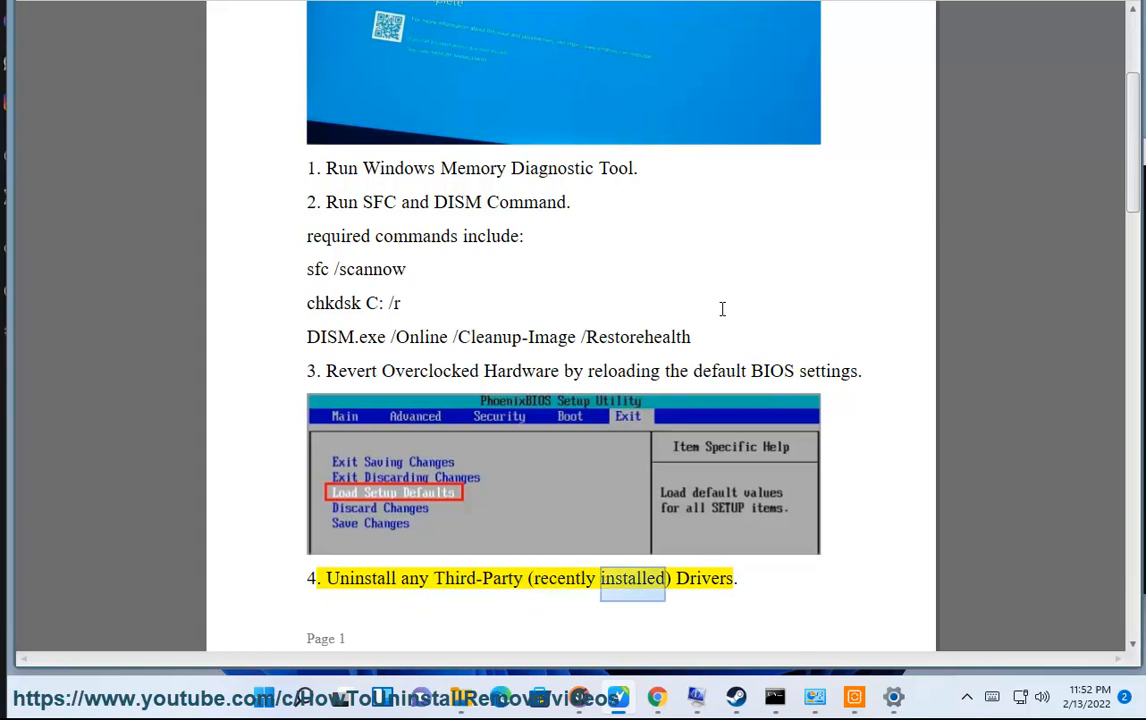
scroll("down", 3)
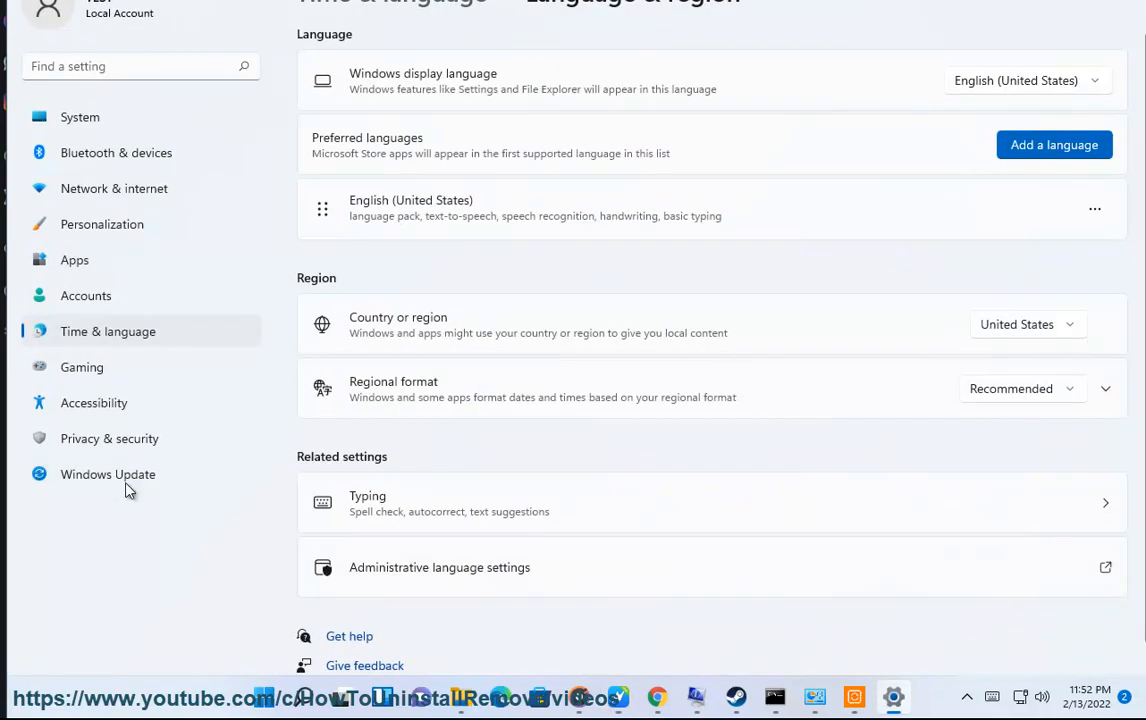
left_click(108, 474)
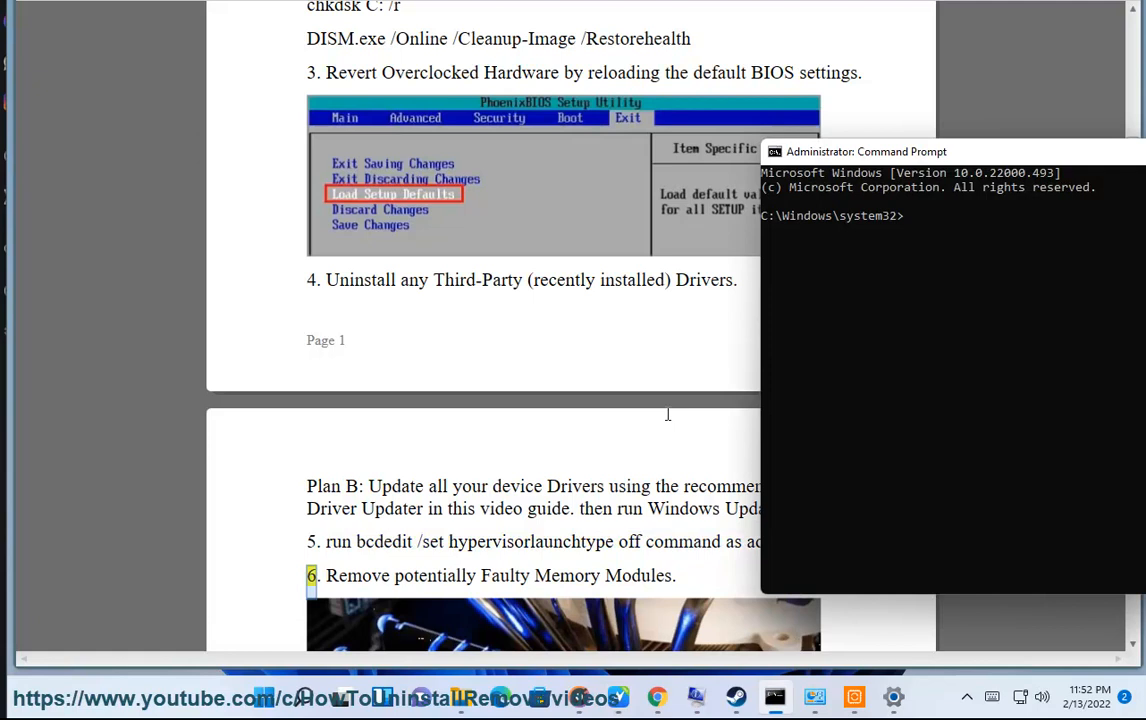
Advance the checklist to step 7 and reach the Settings recovery area with Reset this PC
scroll("down", 3)
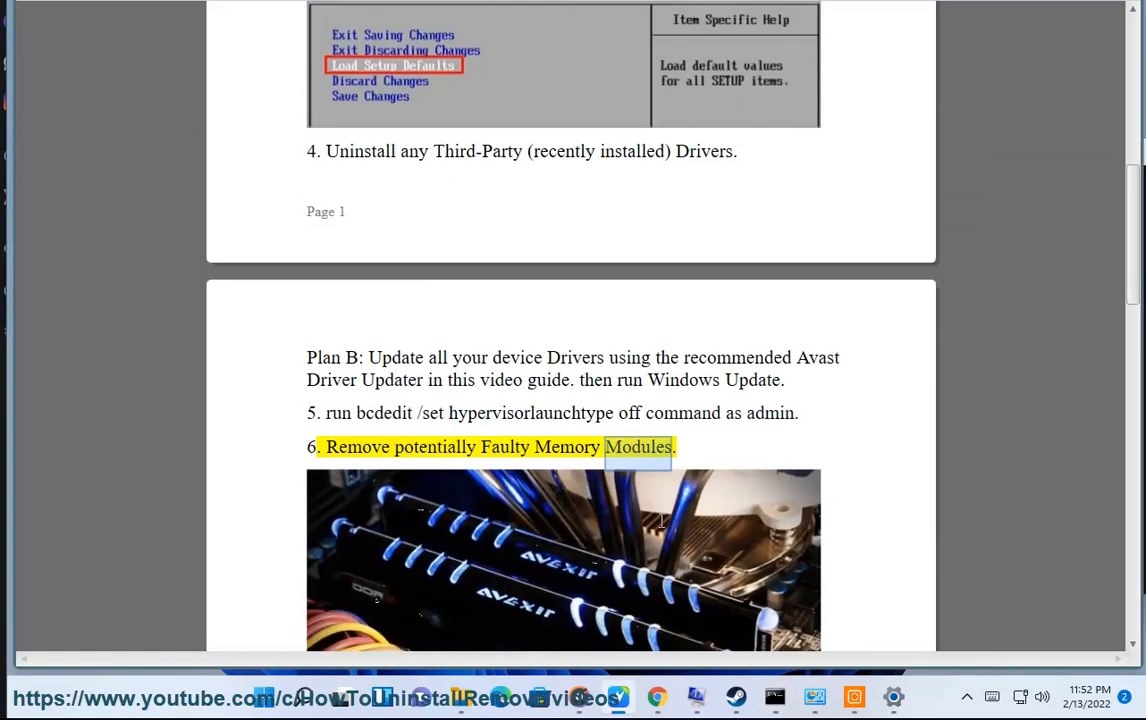
scroll("down", 3)
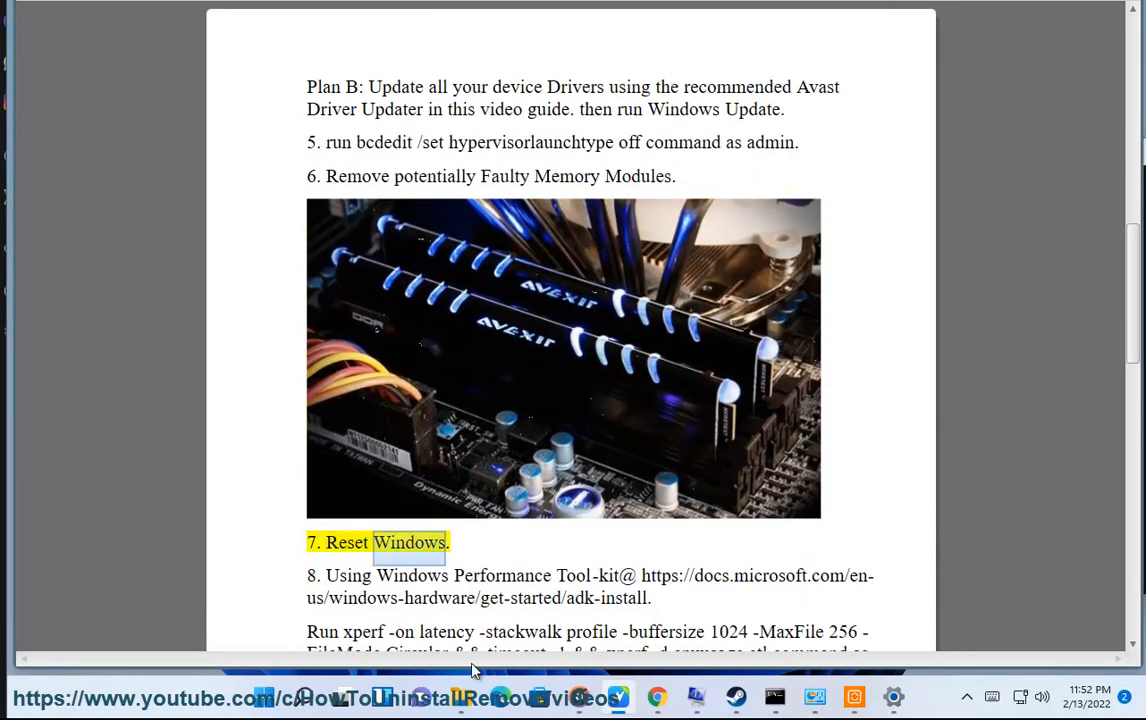
left_click(892, 696)
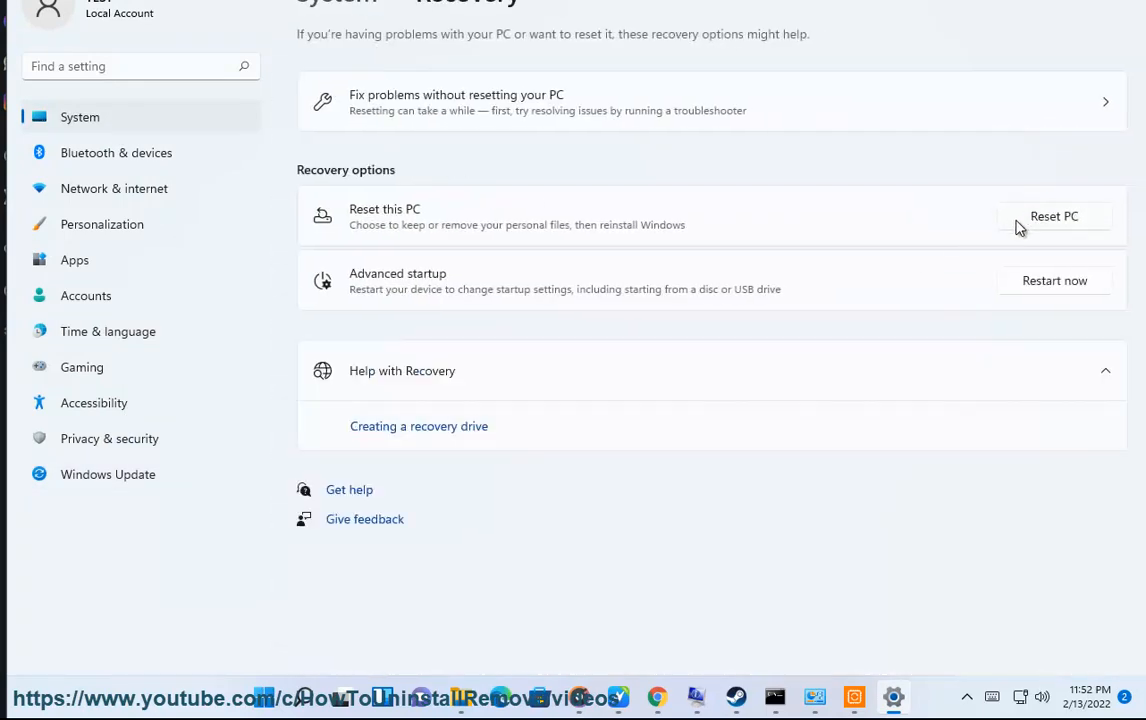
Start Reset this PC from the recovery options, leading on to the Windows ADK docs page
left_click(1056, 216)
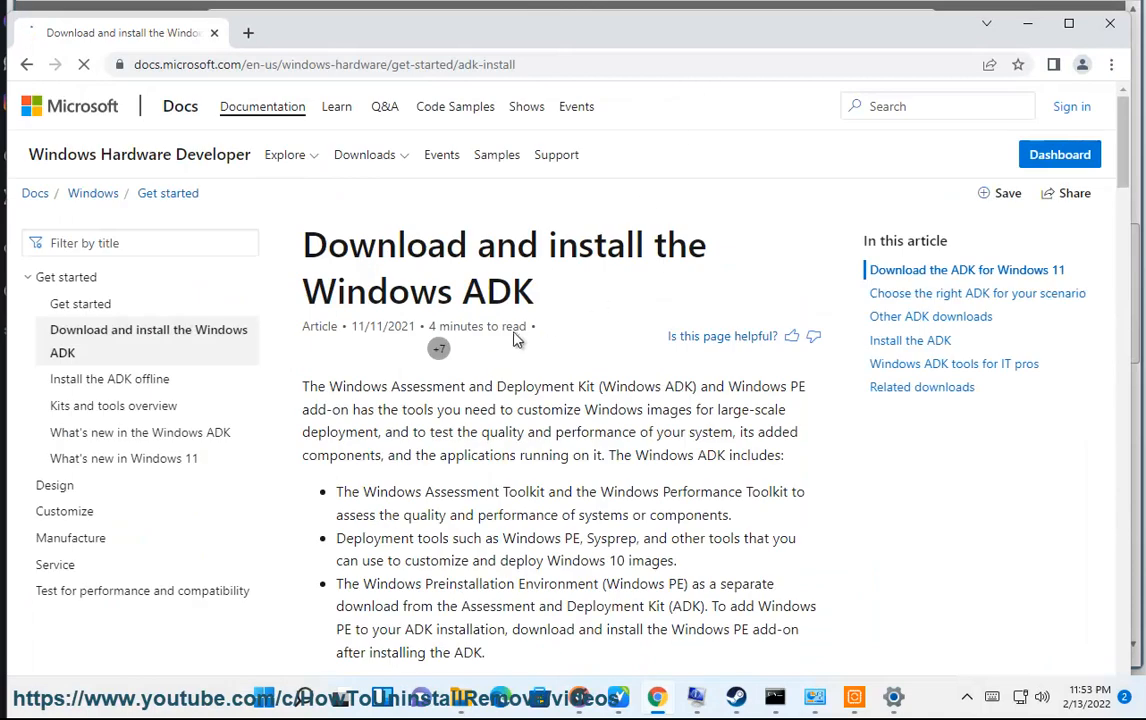
Move down the checklist and search Windows for 'TASk Manager', showing it as best match
scroll("down", 3)
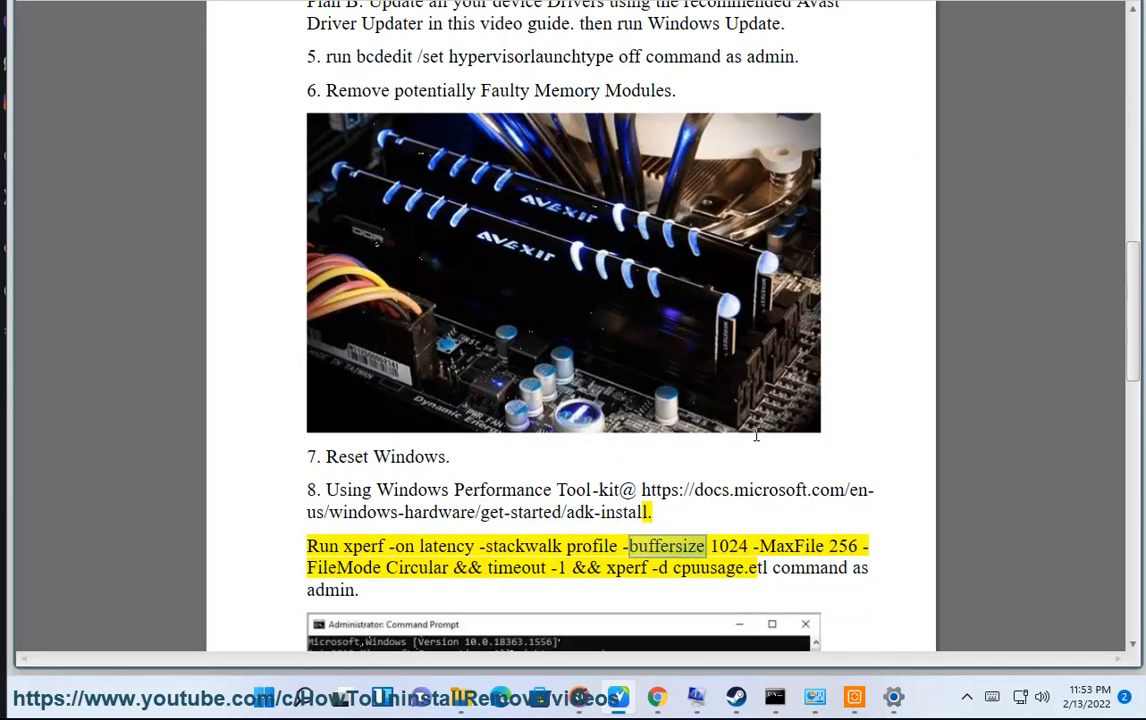
scroll("down", 3)
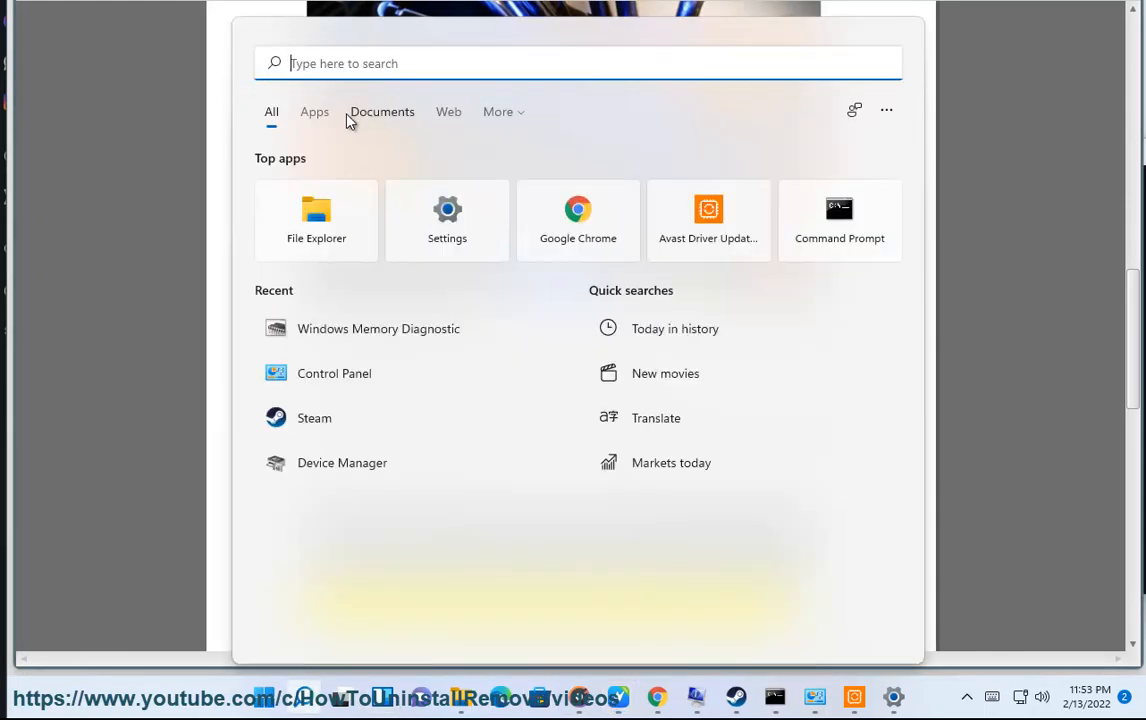
type("TASk Manager")
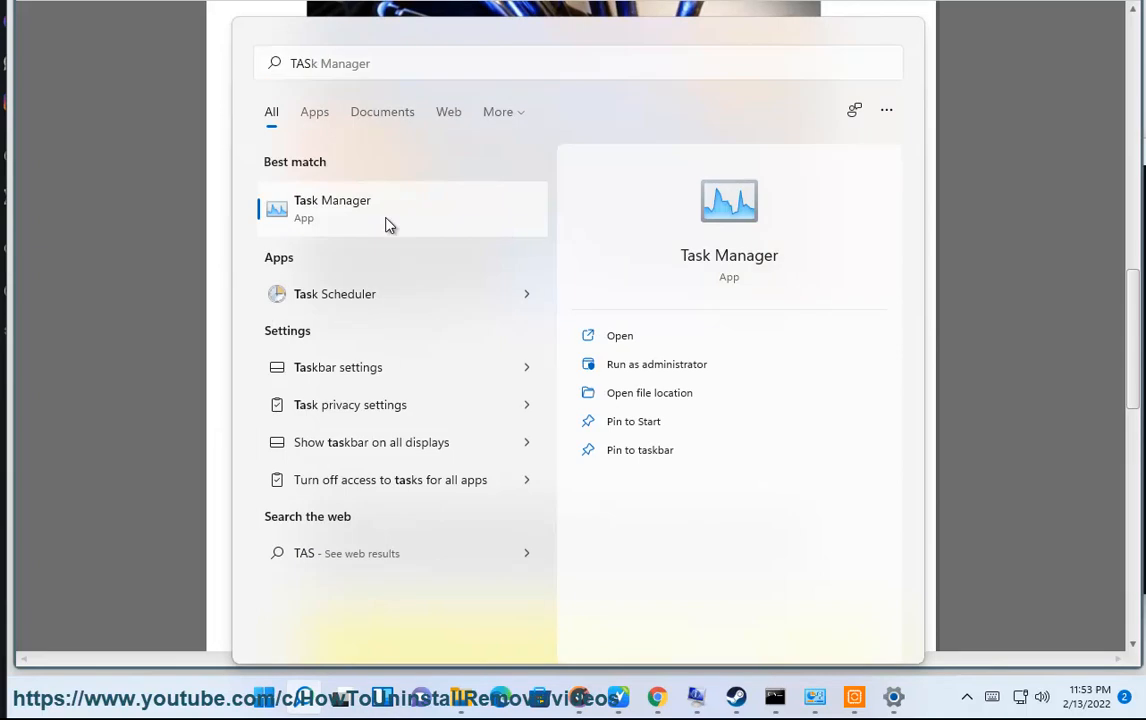